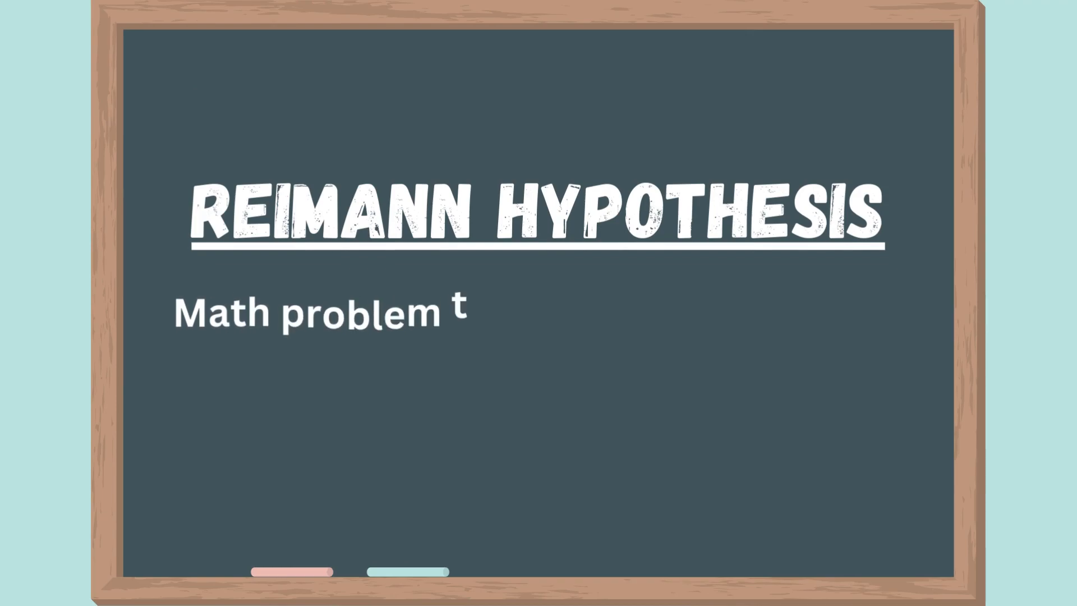
type("hat tries to understand the p")
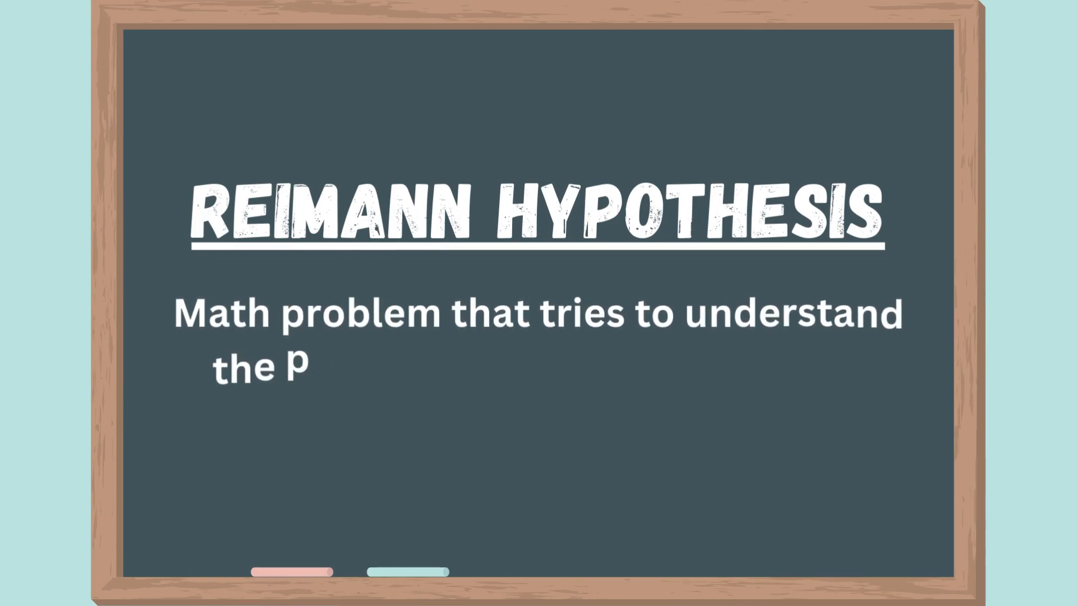
type("pattern of prime numbers on a")
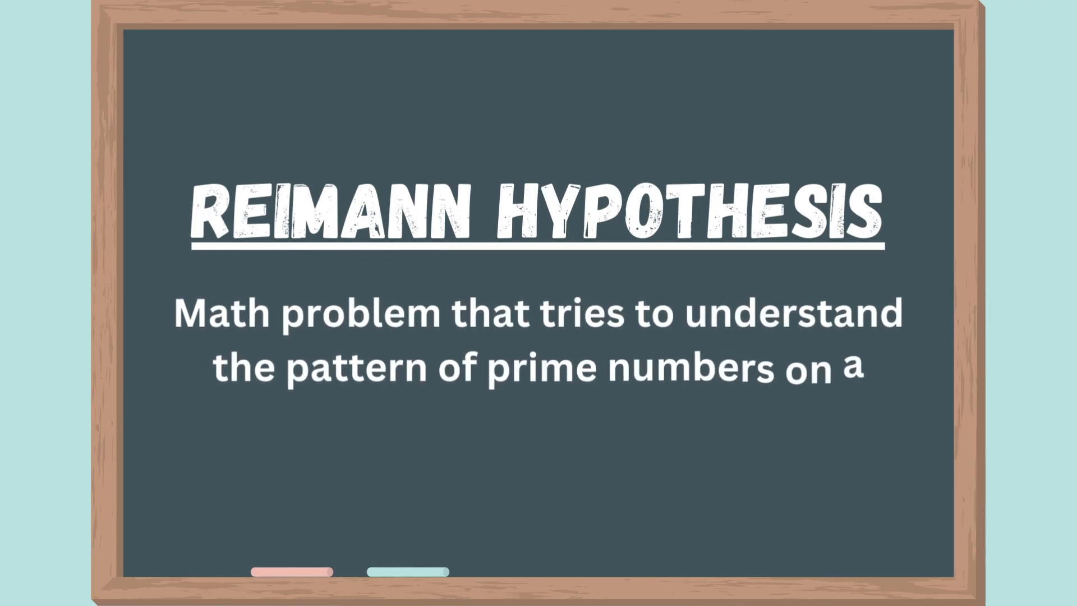